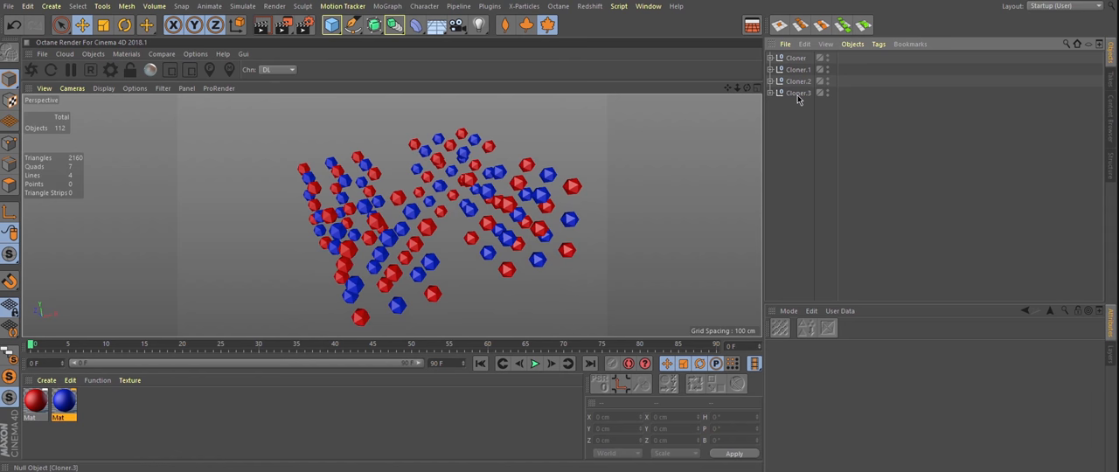
Give Cloner 3 a Display tag with the Textures override turned off so clones show plain white
right_click(798, 95)
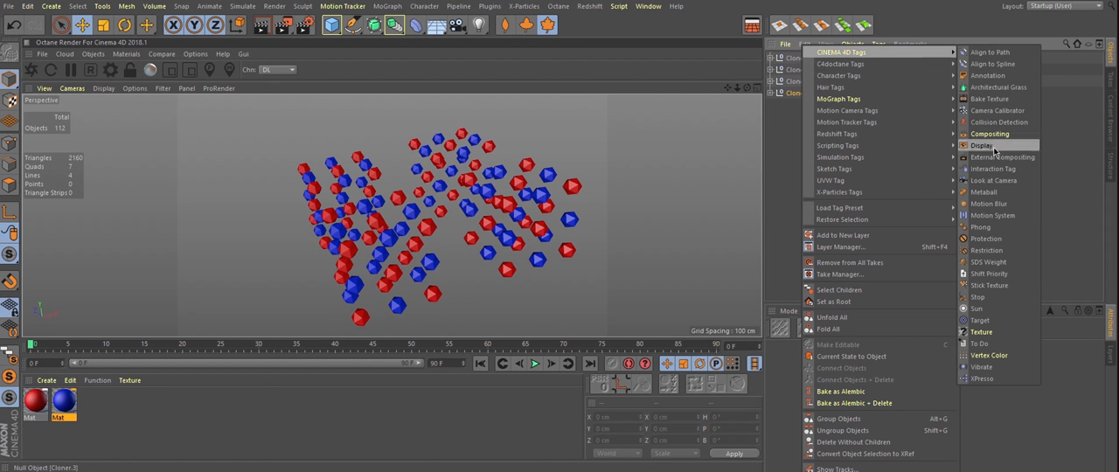
mouse_move(997, 111)
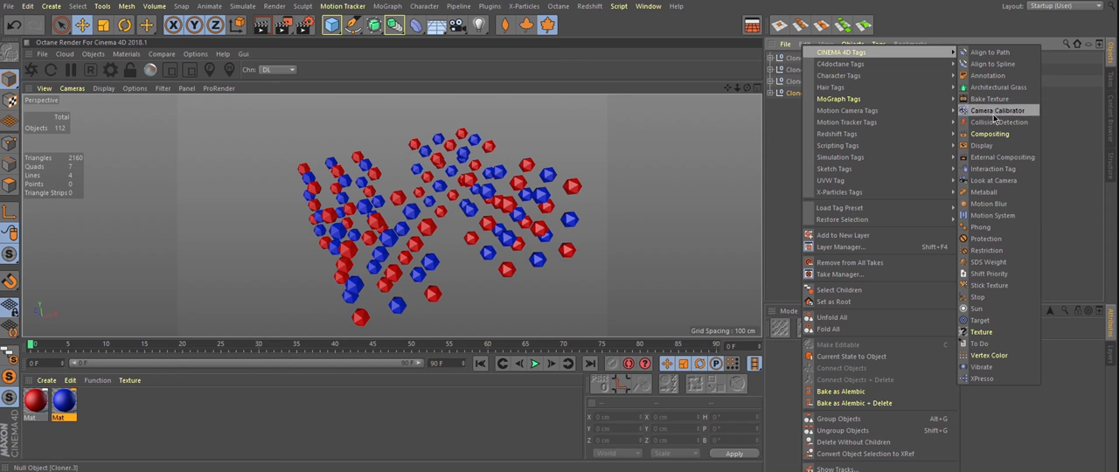
mouse_move(990, 145)
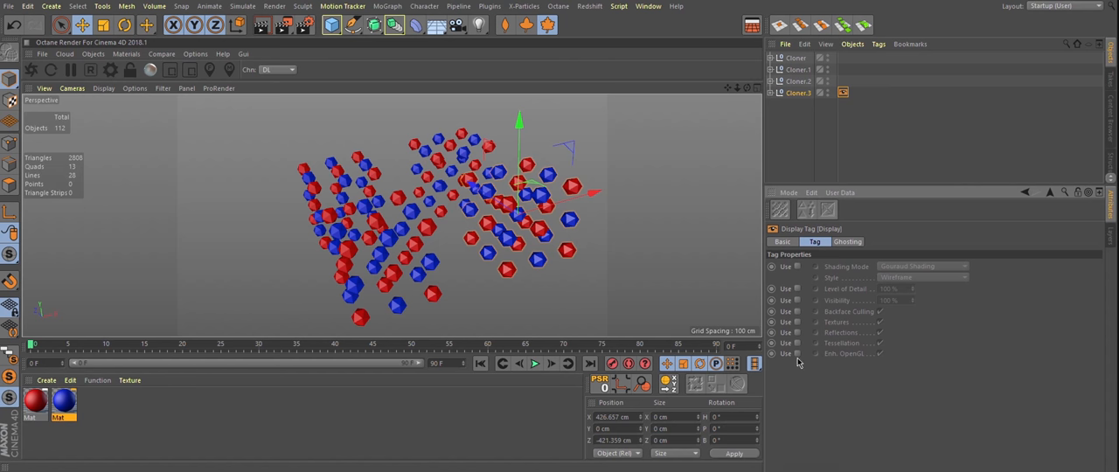
click(798, 322)
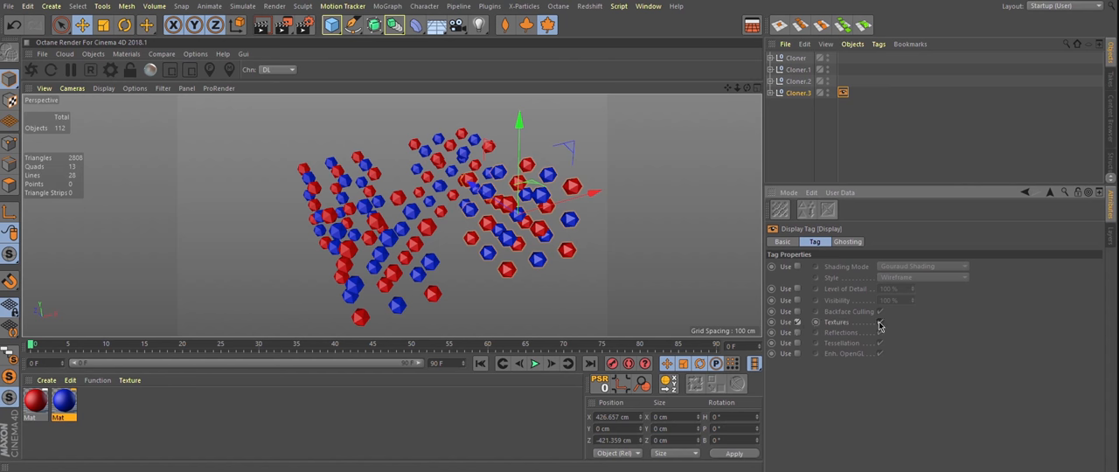
click(877, 321)
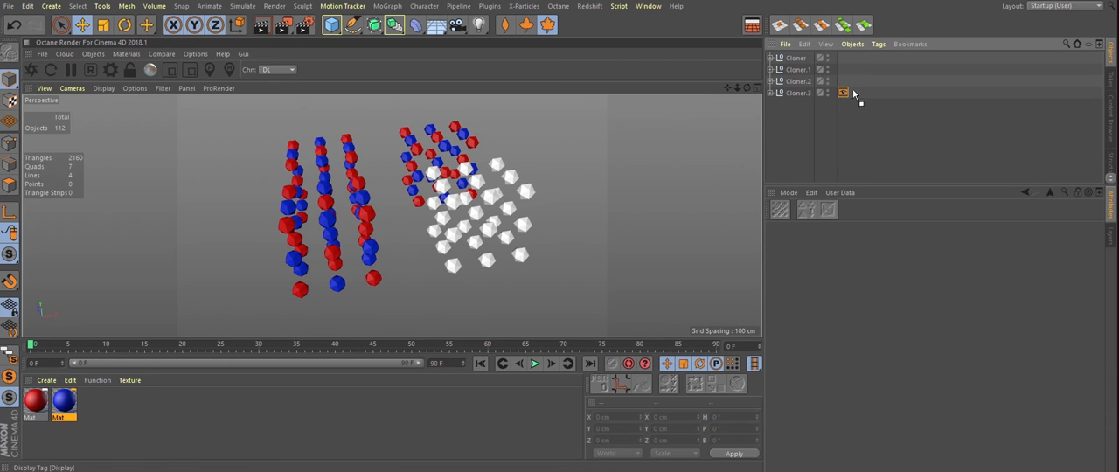
click(843, 81)
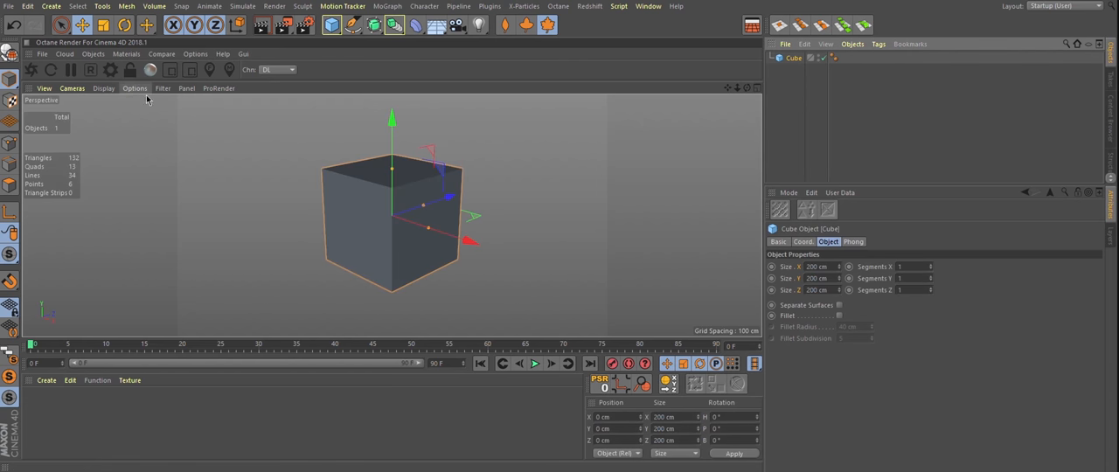
Switch to Top view and rotate the cube freely, then return it to its original rotation
click(133, 88)
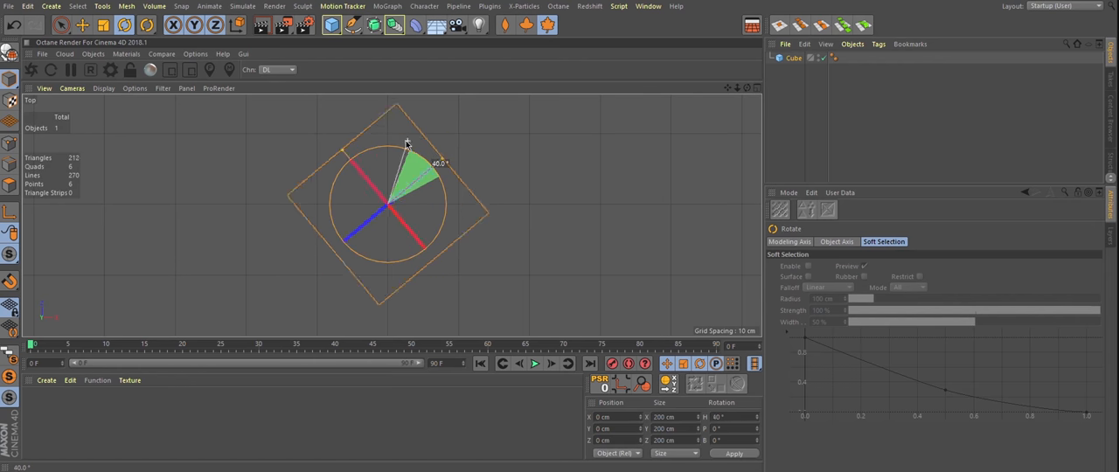
drag(406, 144, 341, 189)
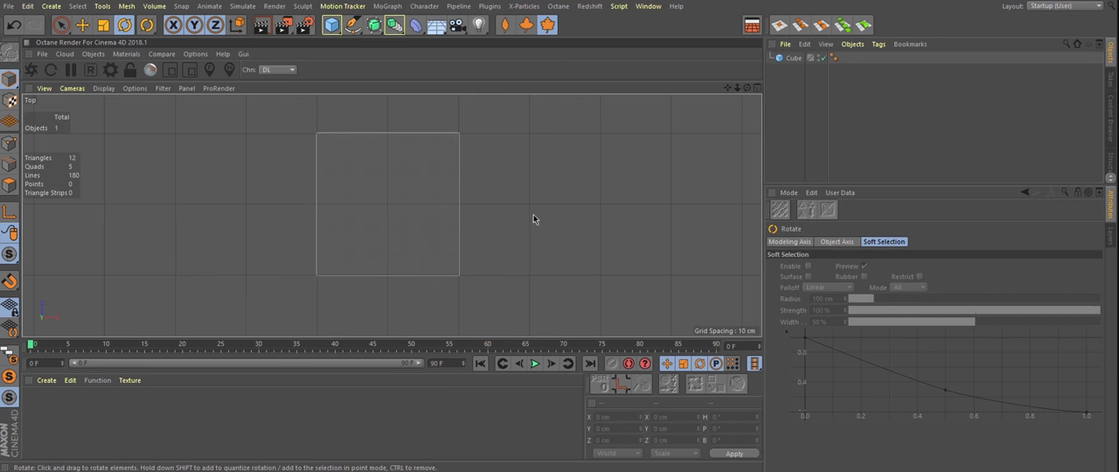
mouse_move(708, 227)
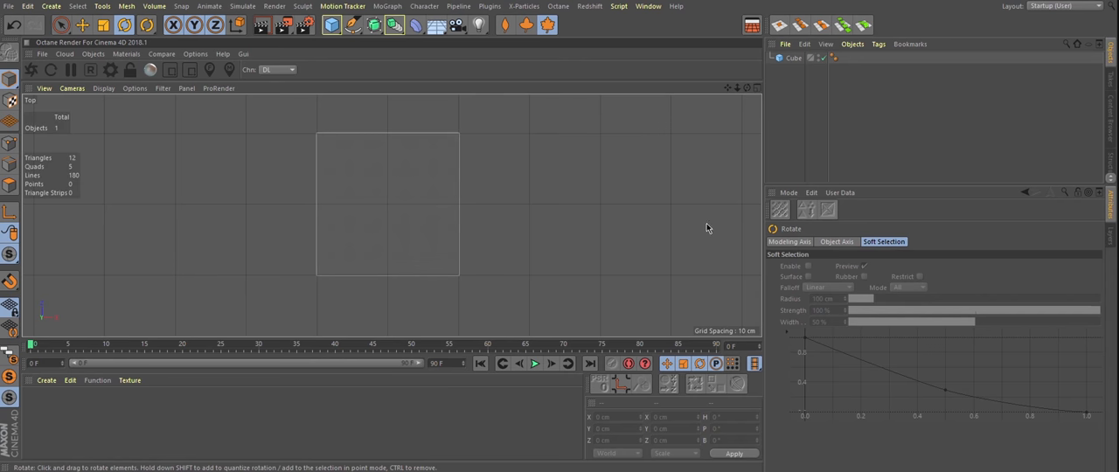
Enable Quantizing in Modeling Settings and rotate the cube in fixed angle increments
click(787, 193)
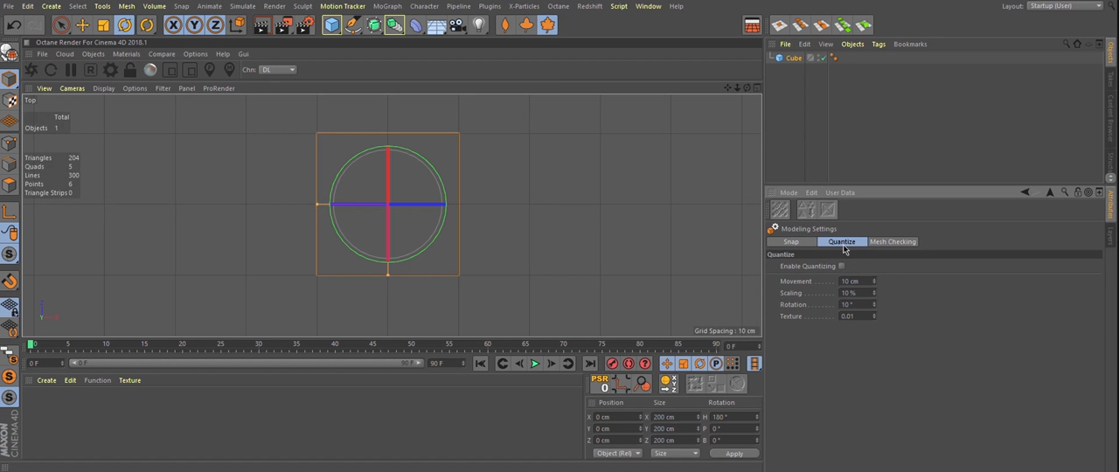
mouse_move(841, 248)
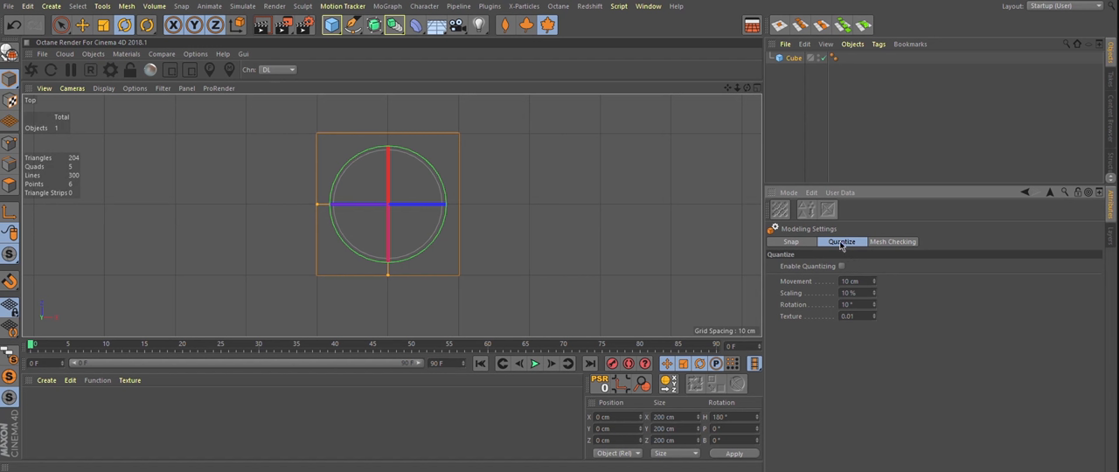
mouse_move(797, 311)
text(5)
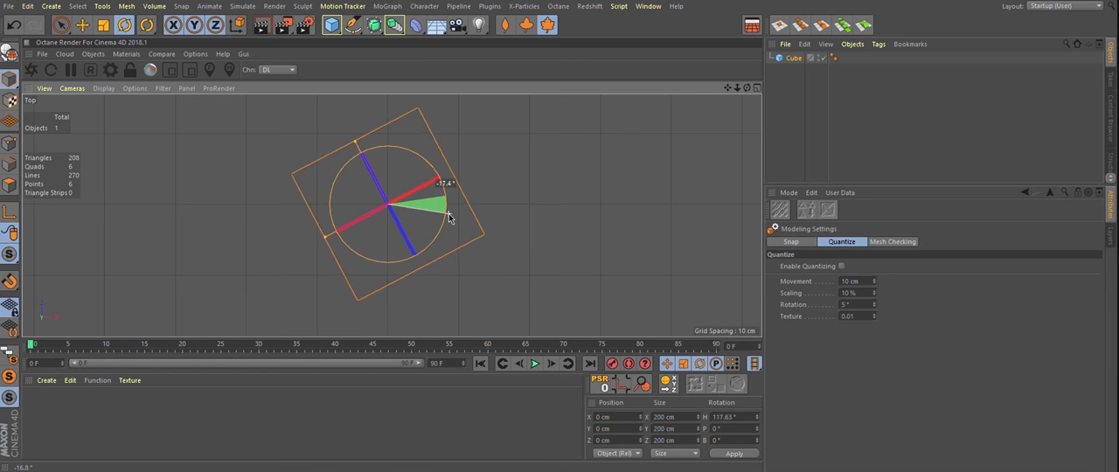
drag(440, 184, 451, 175)
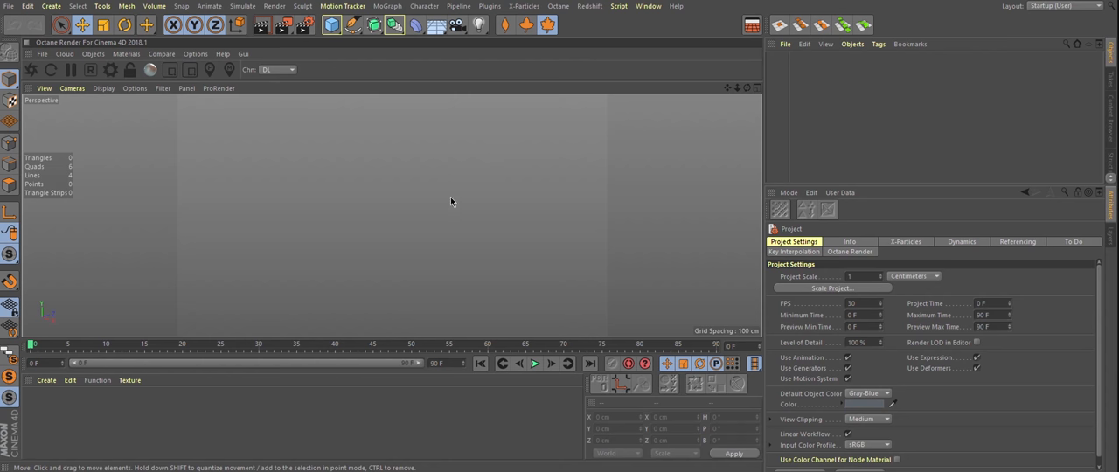
mouse_move(342, 171)
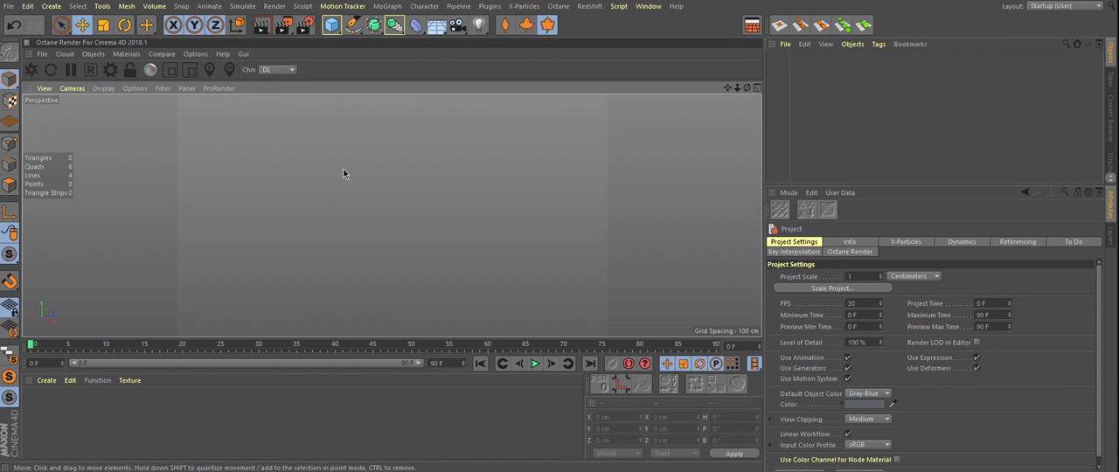
mouse_move(418, 169)
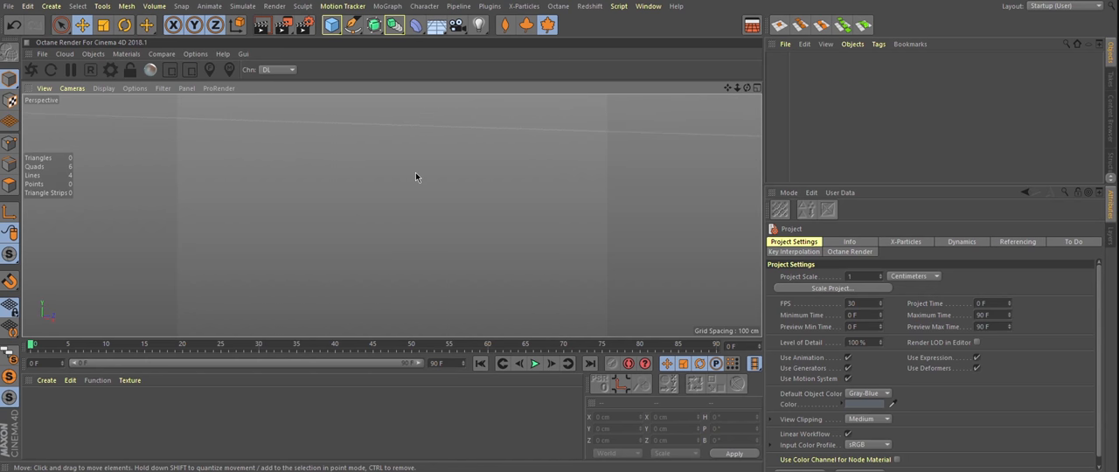
mouse_move(408, 170)
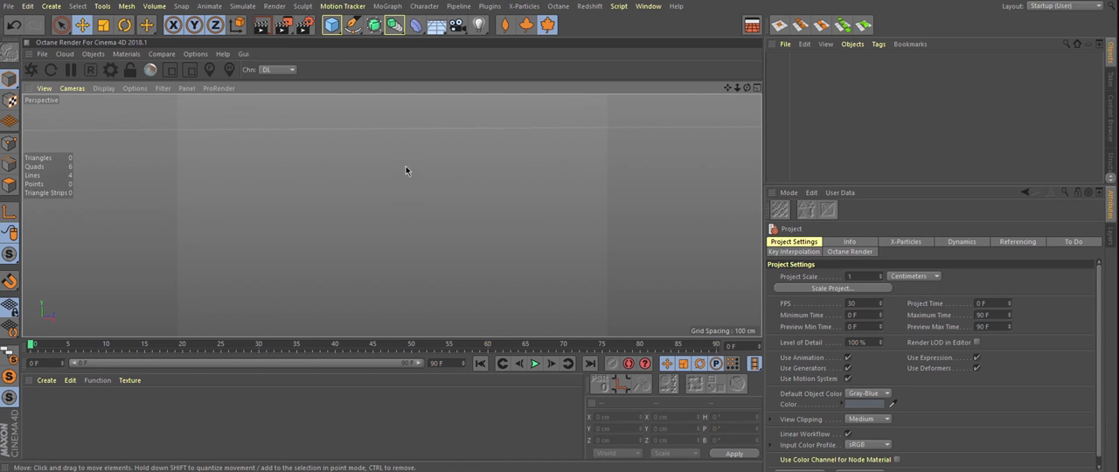
mouse_move(395, 168)
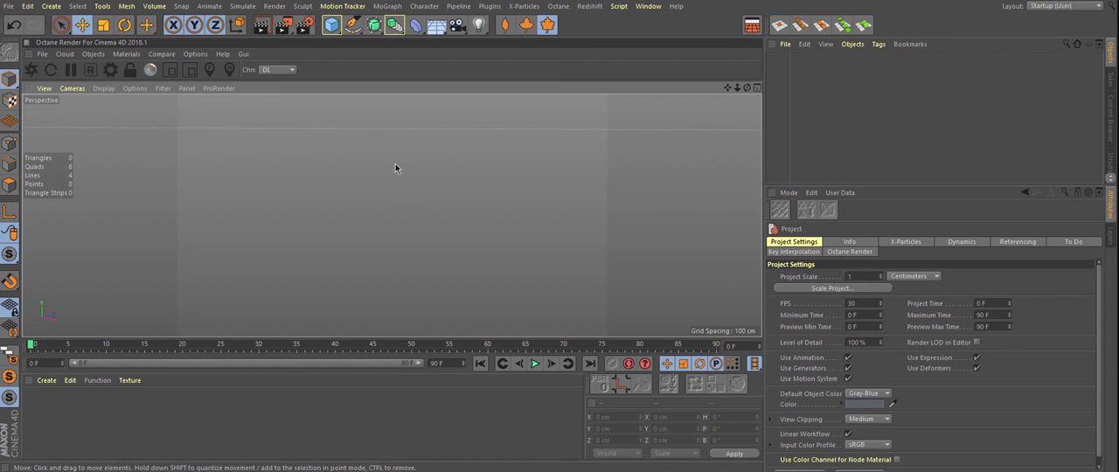
Add the drone scene file as an xRef via Create > xRef > Add xRef
click(7, 7)
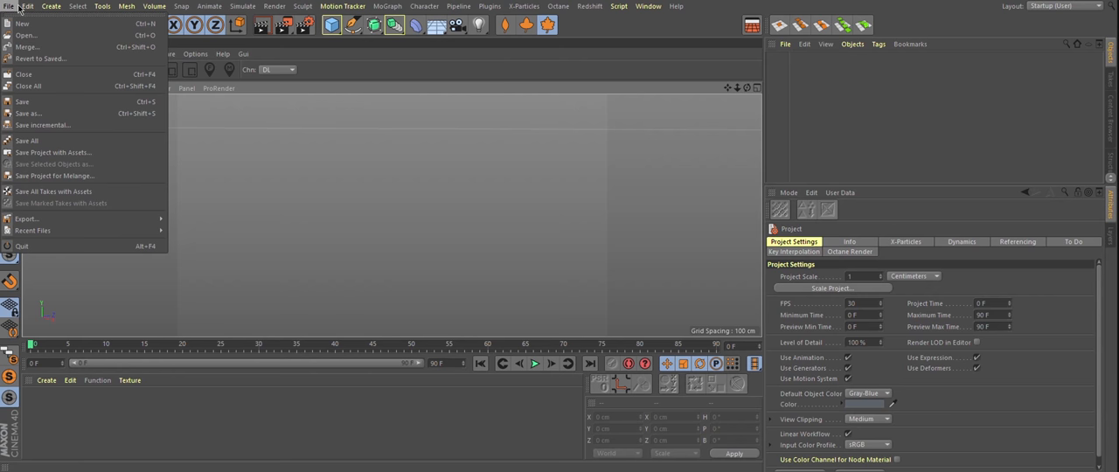
click(49, 7)
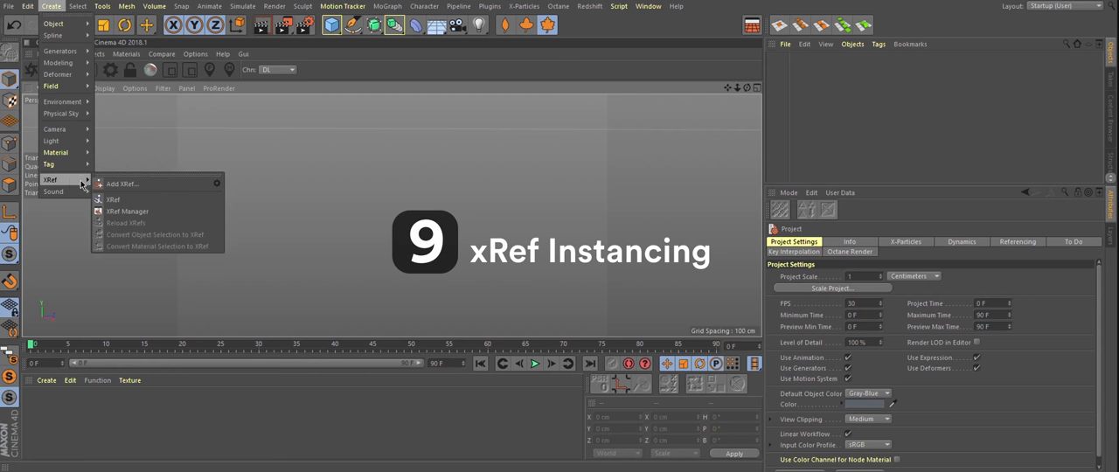
click(122, 183)
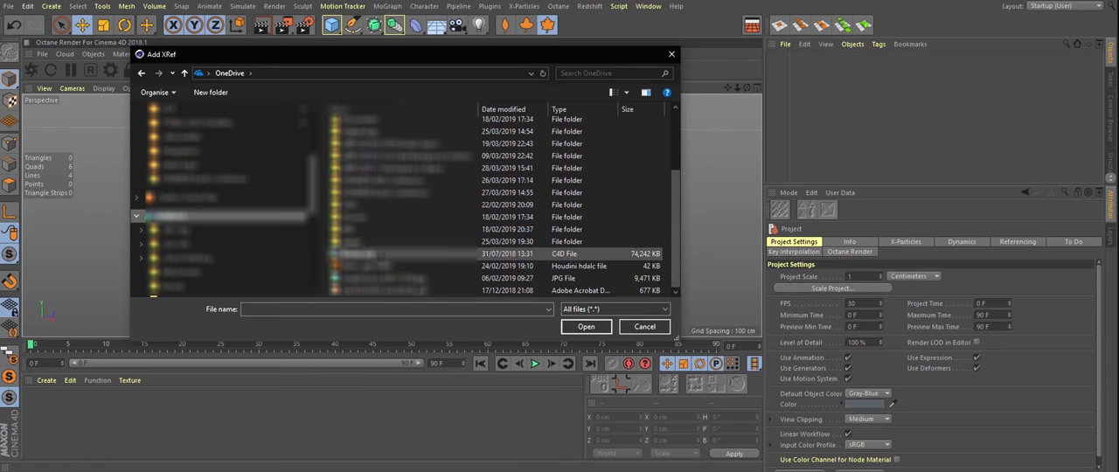
click(588, 325)
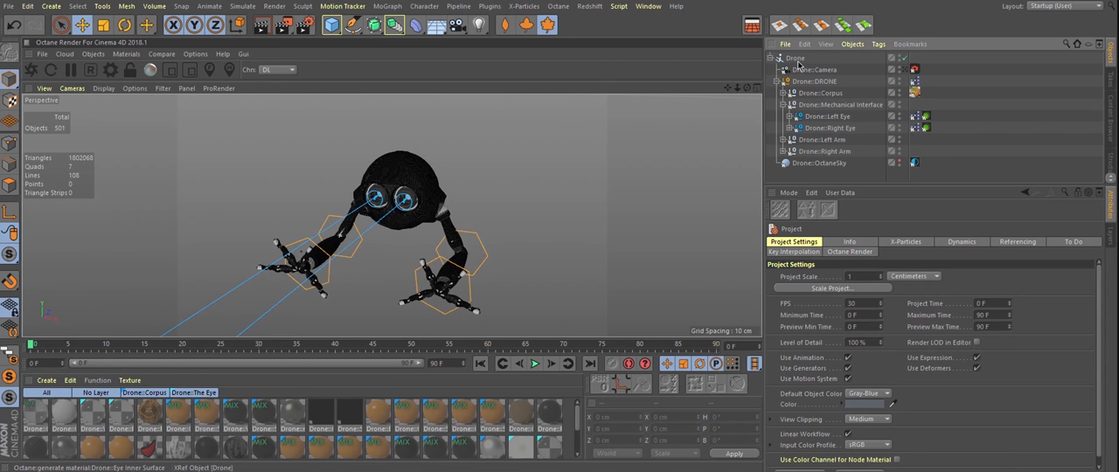
right_click(796, 58)
text(D)
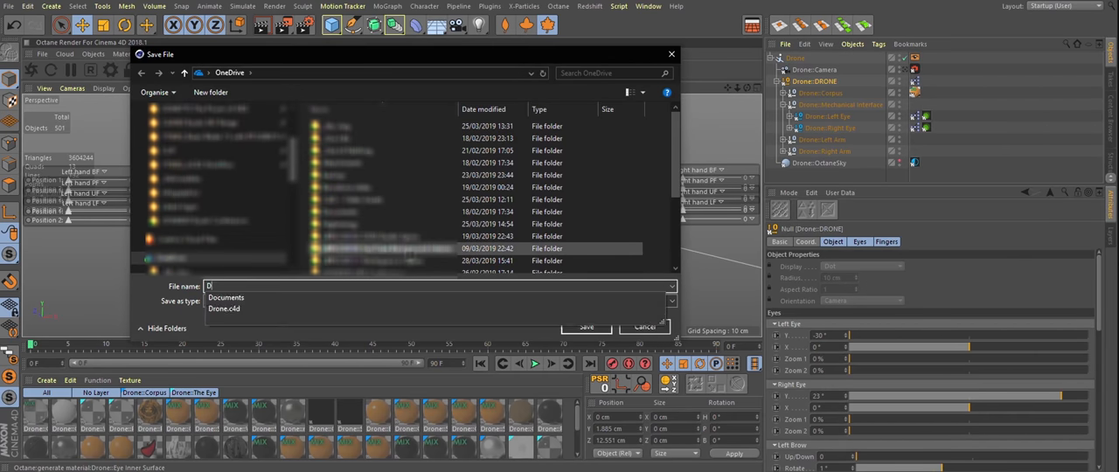
Save the scene as a new file named Drone_Modified_xRef
text(rone_Modified_x)
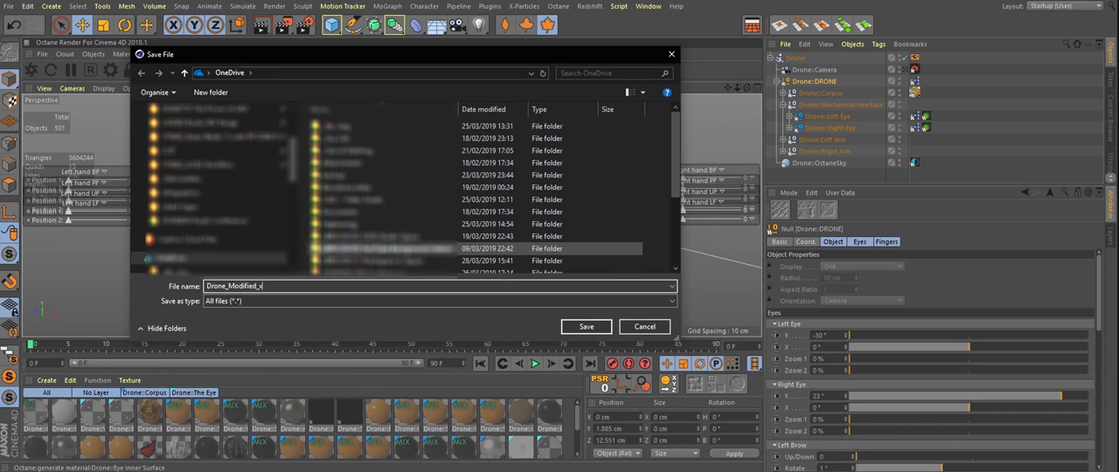
text(Ref)
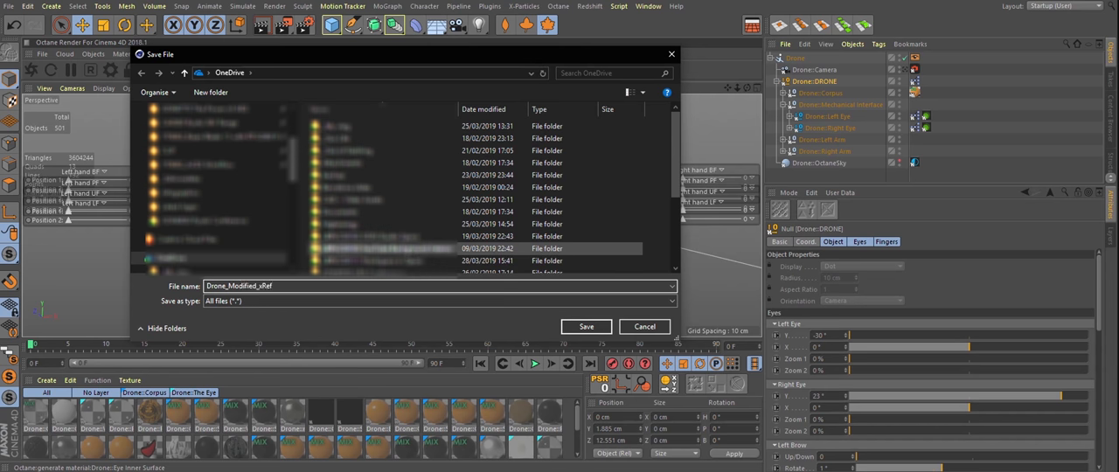
click(586, 325)
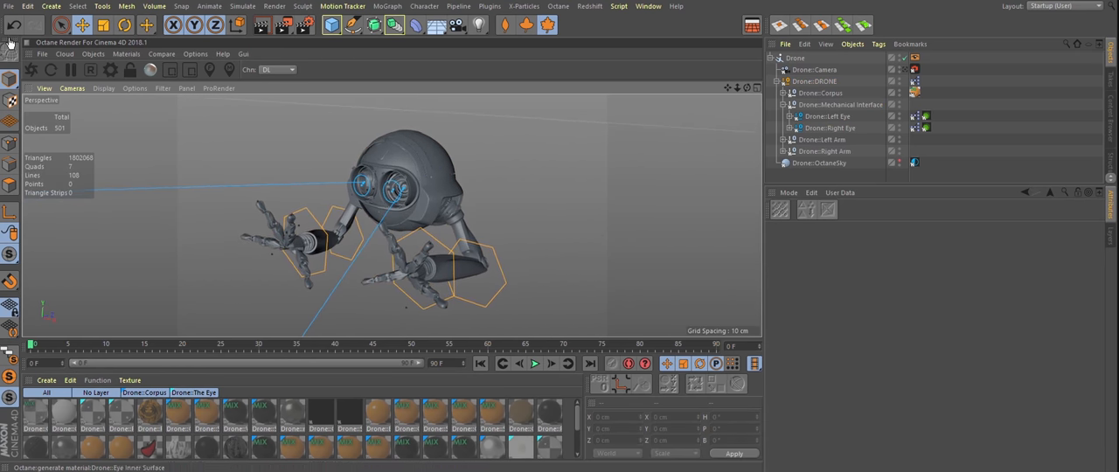
Open the original Drone.c4d source scene from Recent Files
click(14, 7)
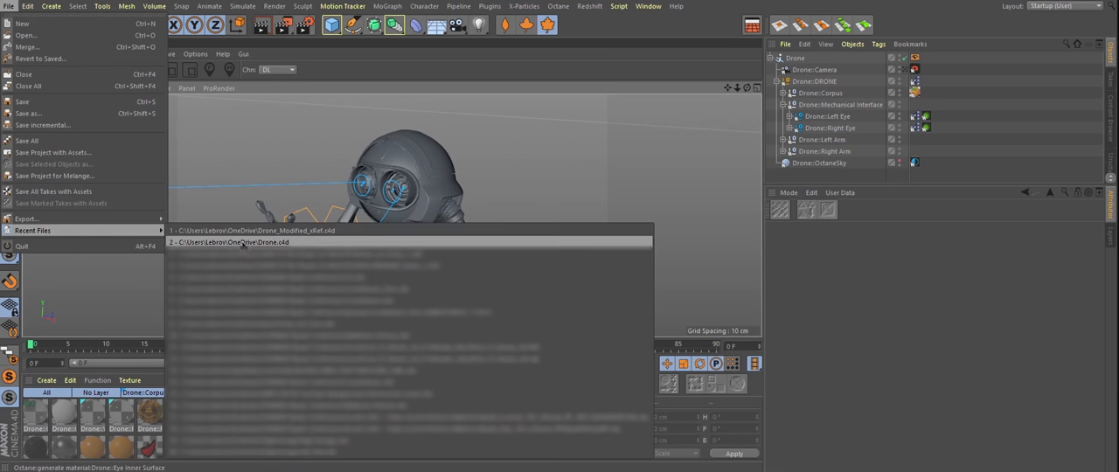
click(235, 242)
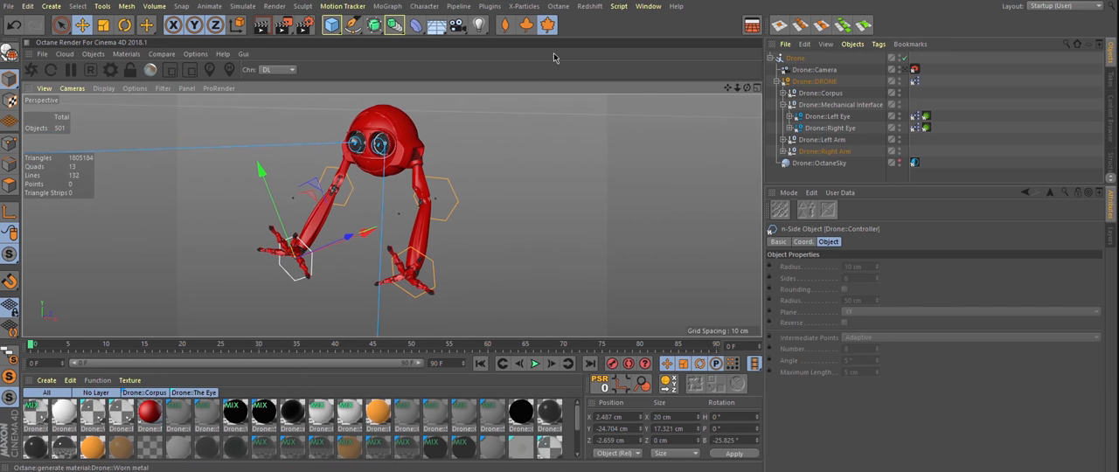
Edit the drone's red material, then reload the Drone xRef so it picks up the source changes
click(661, 7)
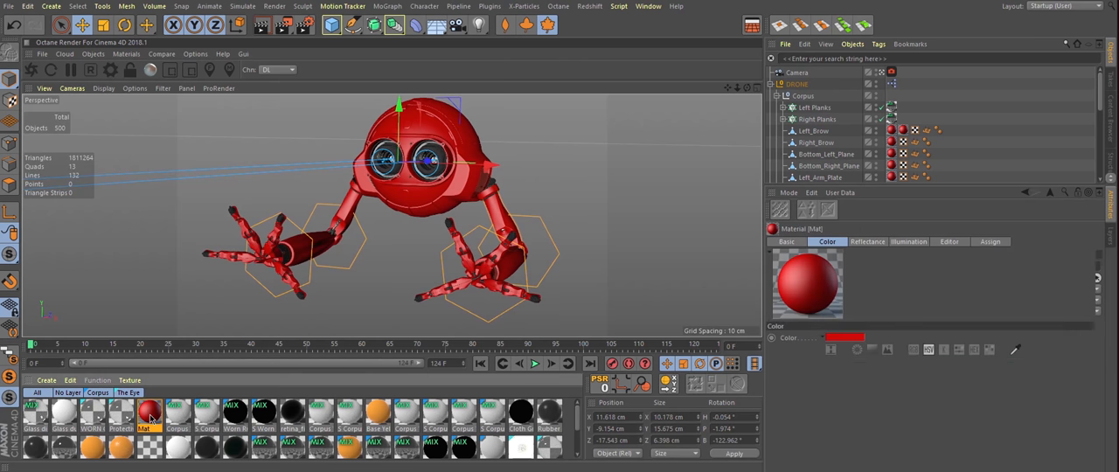
double_click(147, 413)
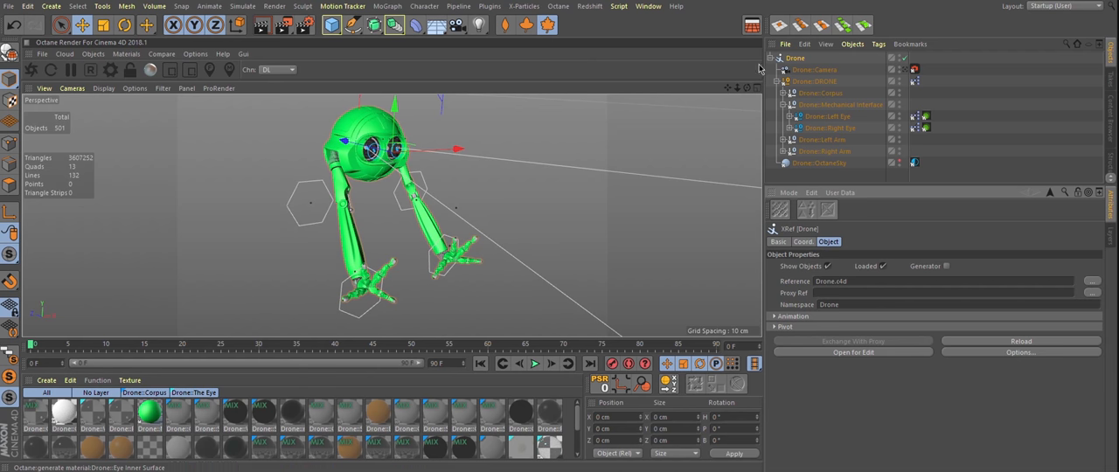
click(766, 57)
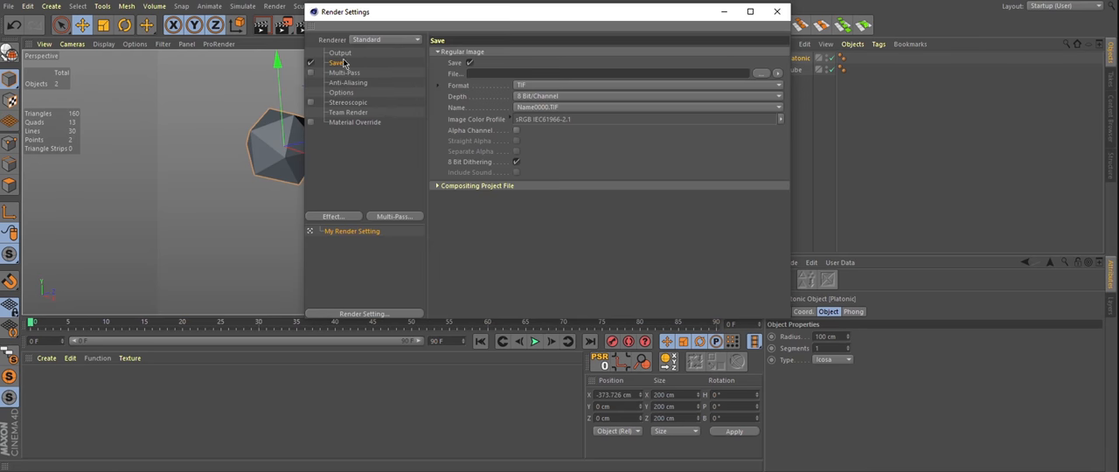
Set the render Save format to JPG and bring up the project folder
click(639, 84)
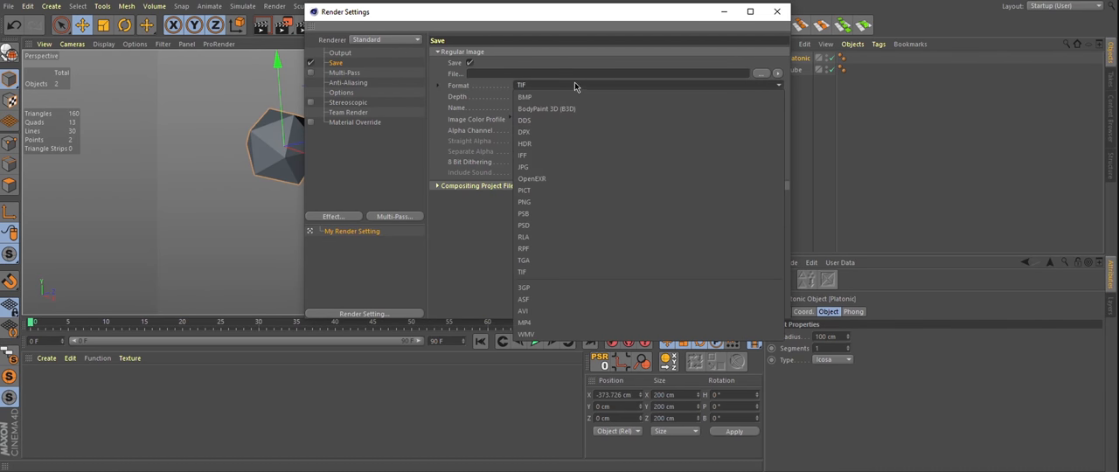
click(523, 166)
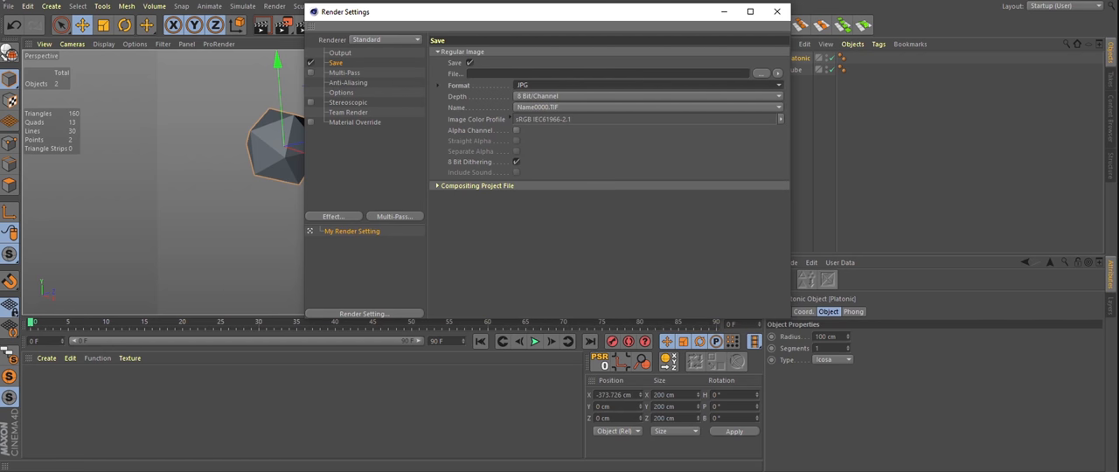
click(12, 7)
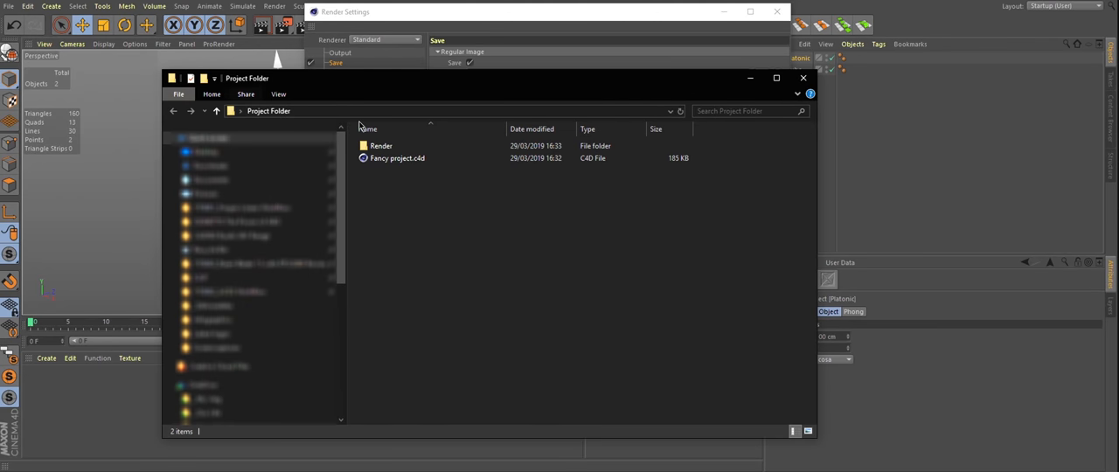
Leave the Project Folder window, bringing the Chrome Remote Desktop computer list forward
double_click(382, 147)
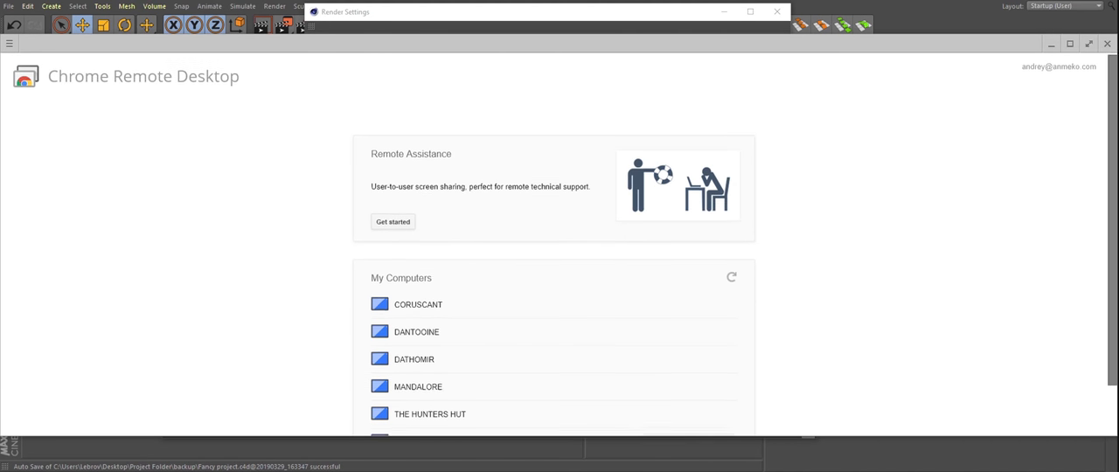
Scroll the Chrome Remote Desktop page to show the full My Computers list
scroll(down, 3)
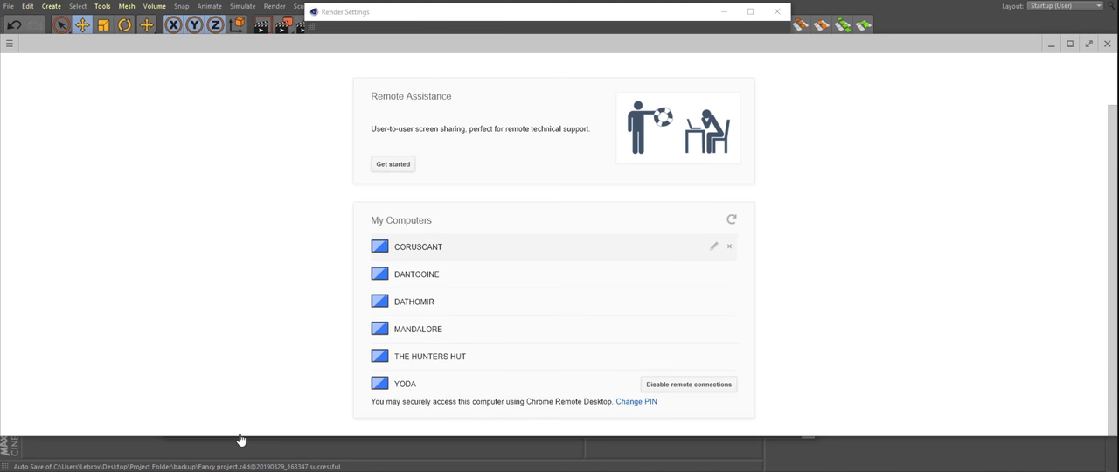
mouse_move(1037, 35)
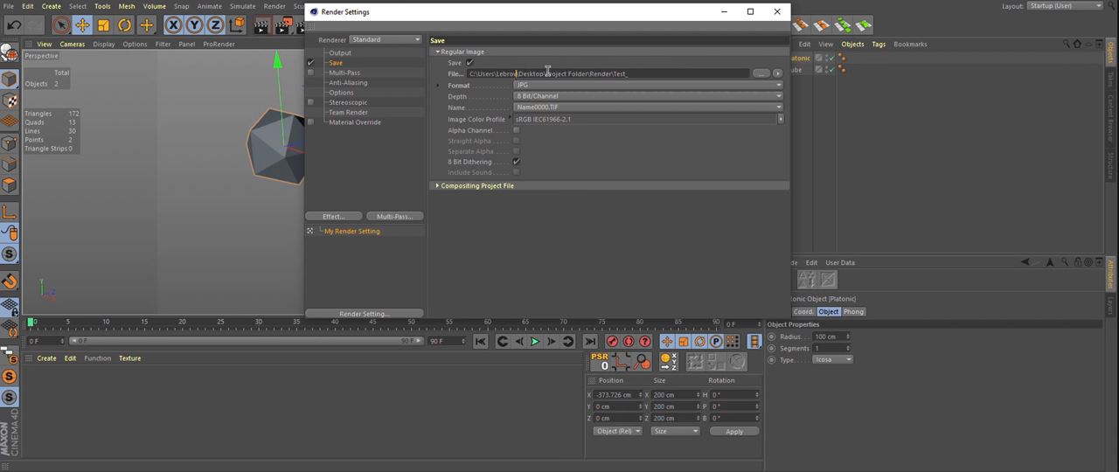
mouse_move(503, 168)
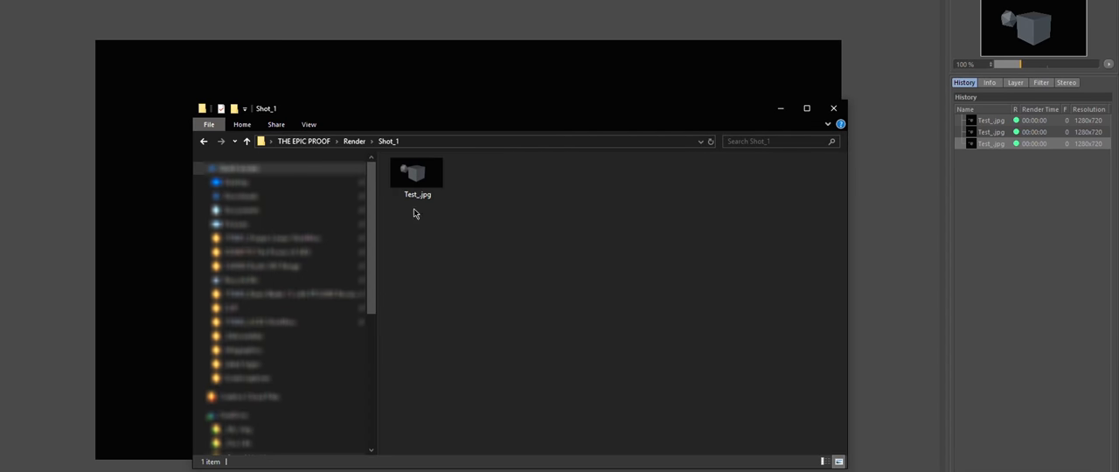
Close the rendered-image folder and Render Settings, and minimize Chrome Remote Desktop, leaving the scene visible
click(416, 173)
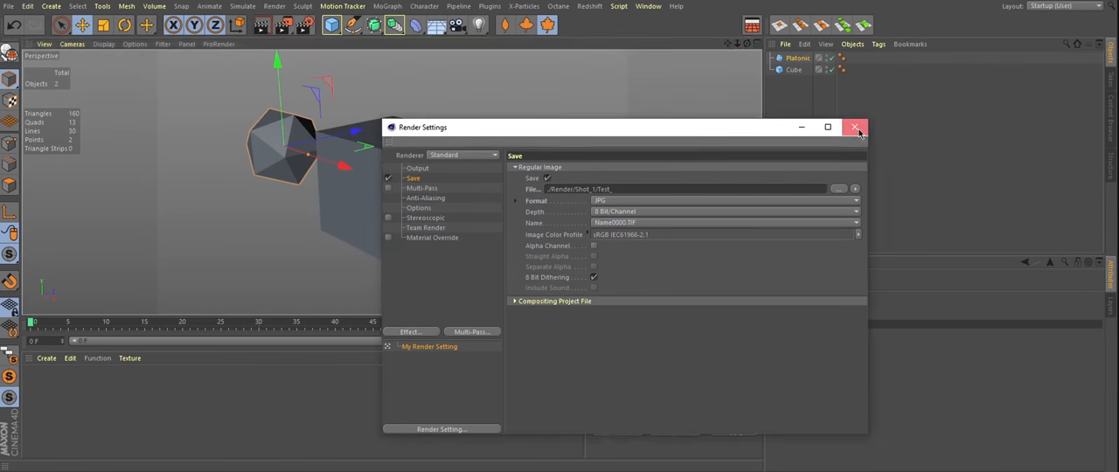
click(856, 128)
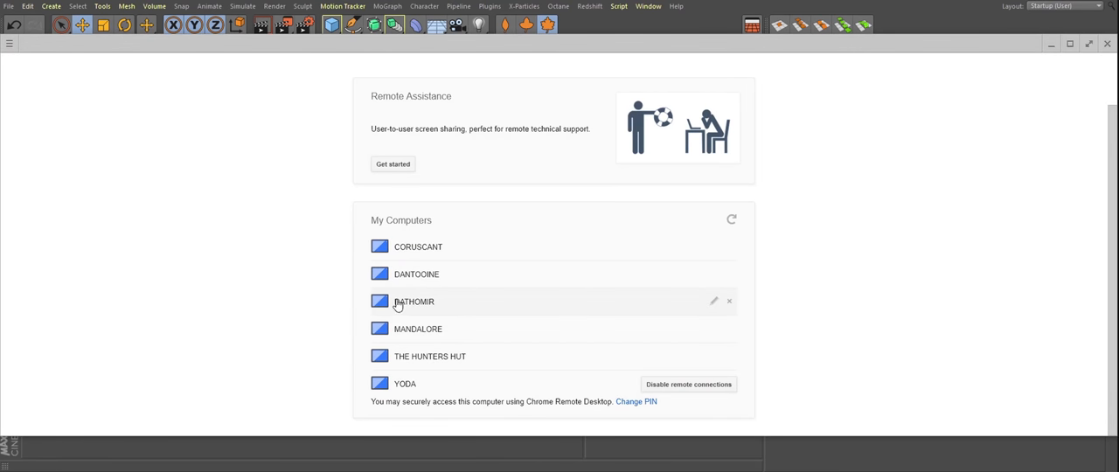
mouse_move(1053, 43)
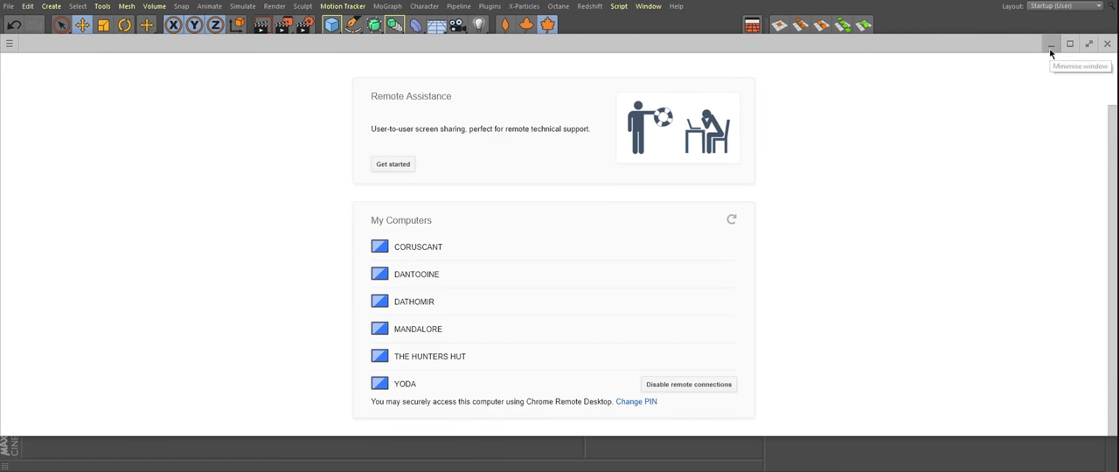
click(1053, 42)
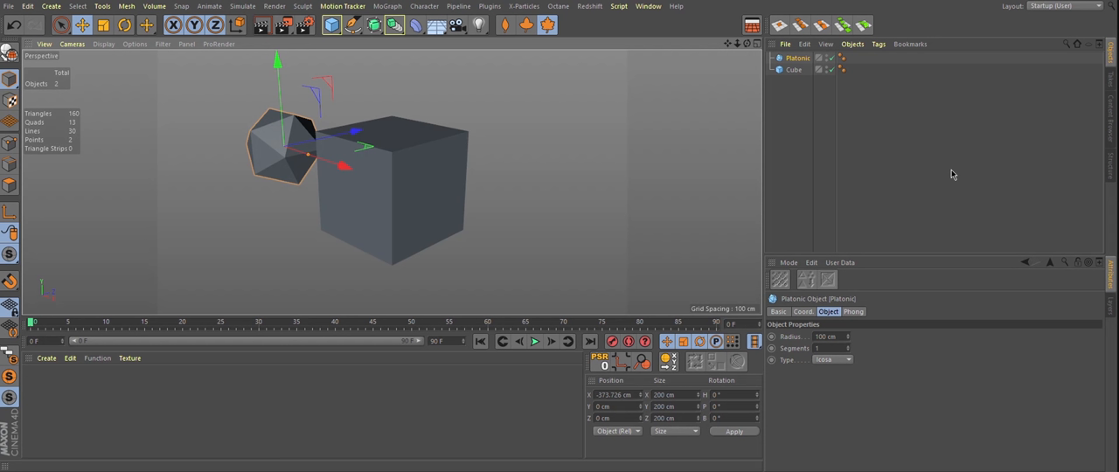
mouse_move(1041, 42)
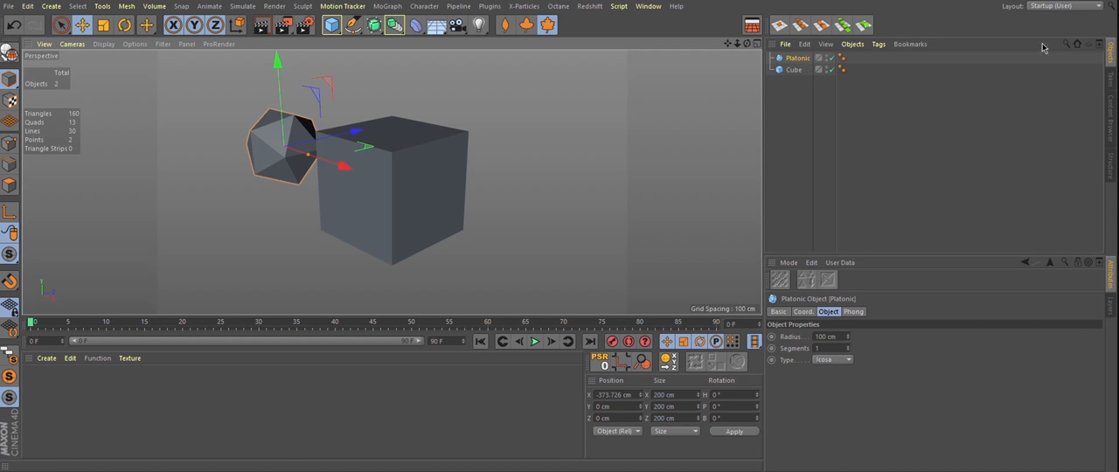